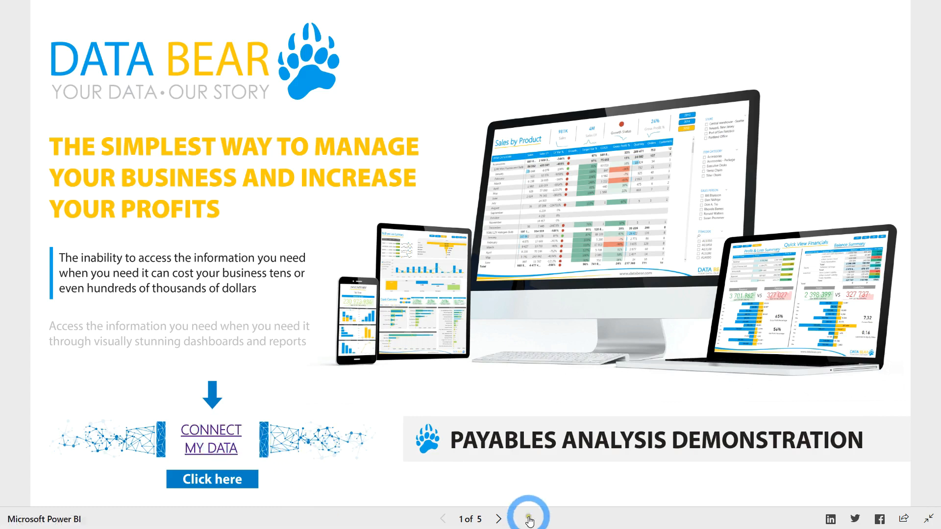
# Step: Page forward from the Data Bear introduction to the Payables Overview page
pyautogui.click(489, 519)
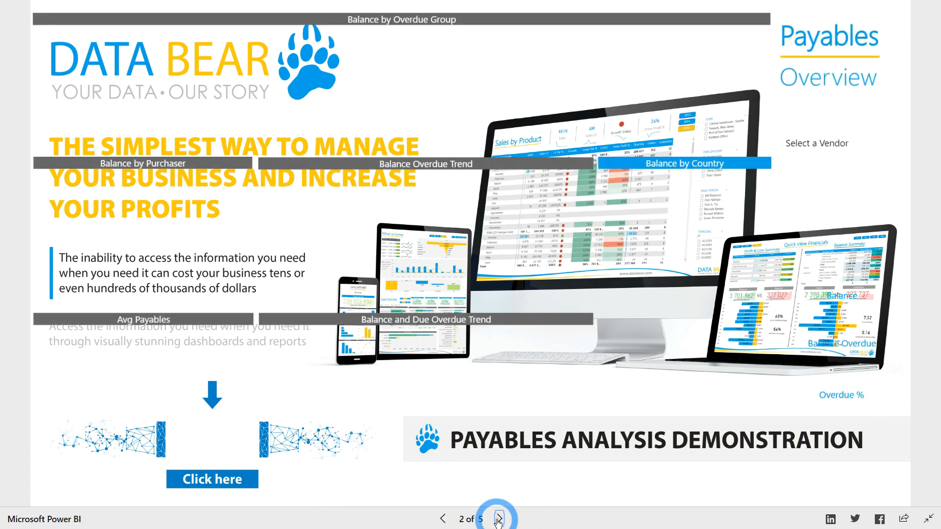
pyautogui.click(497, 519)
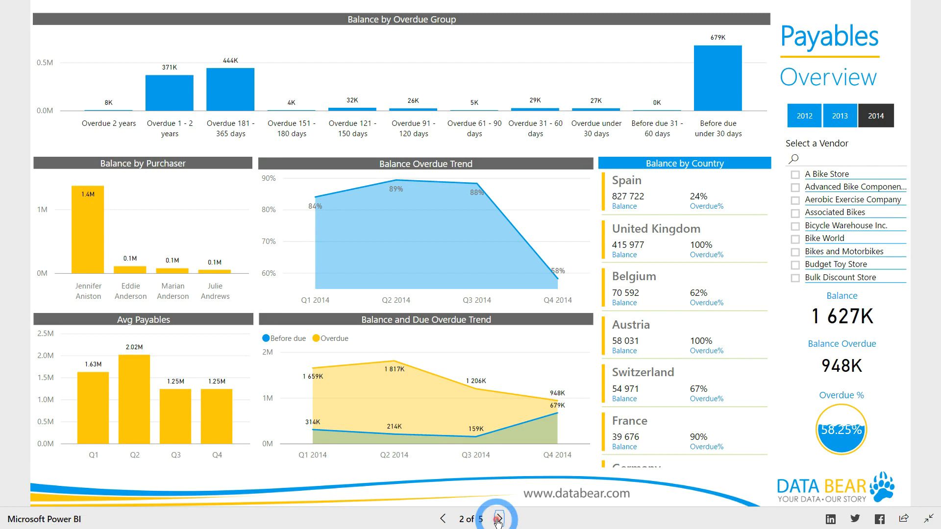
# Step: Page forward through Payables By Year and By Month to Payables By Country, page 5
pyautogui.click(498, 519)
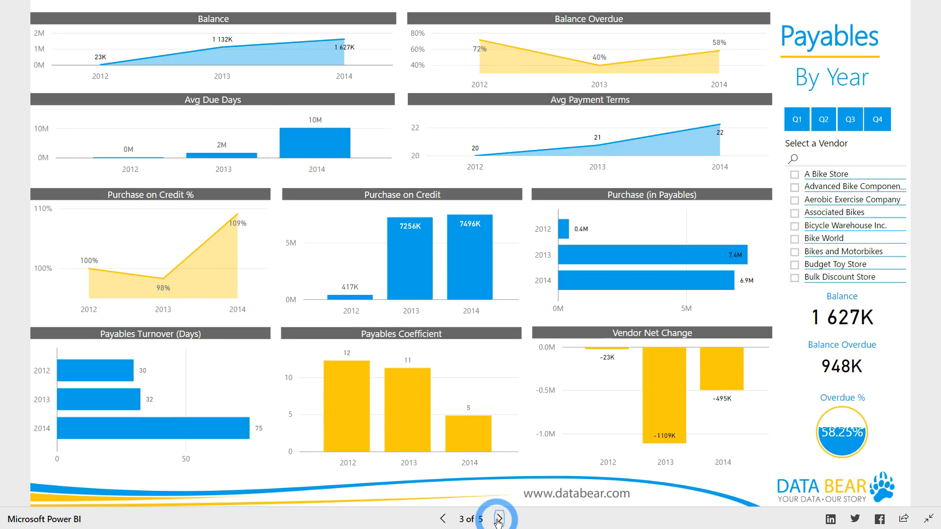
pyautogui.click(497, 519)
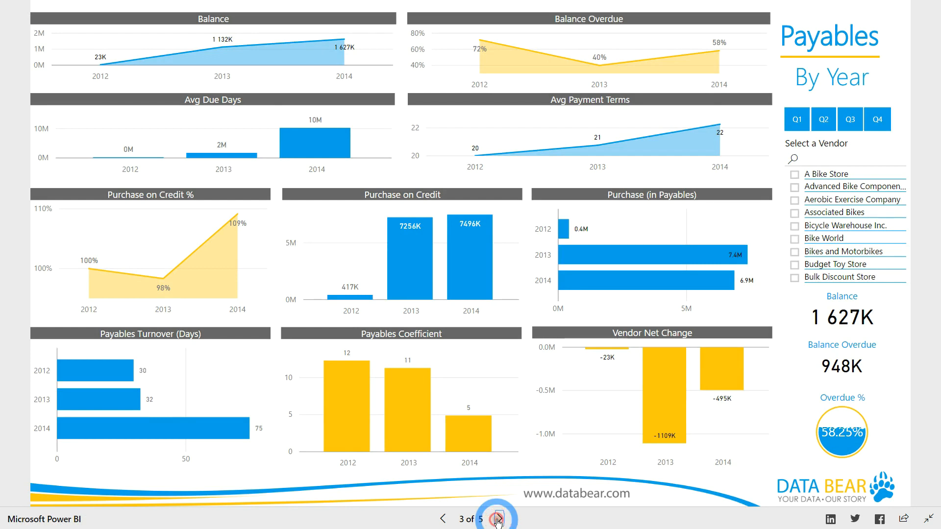
pyautogui.click(497, 519)
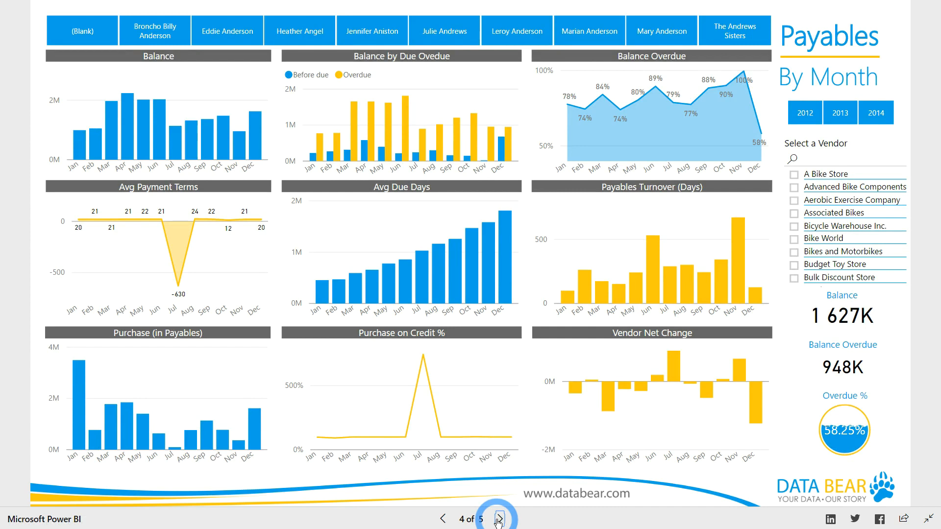
pyautogui.click(497, 519)
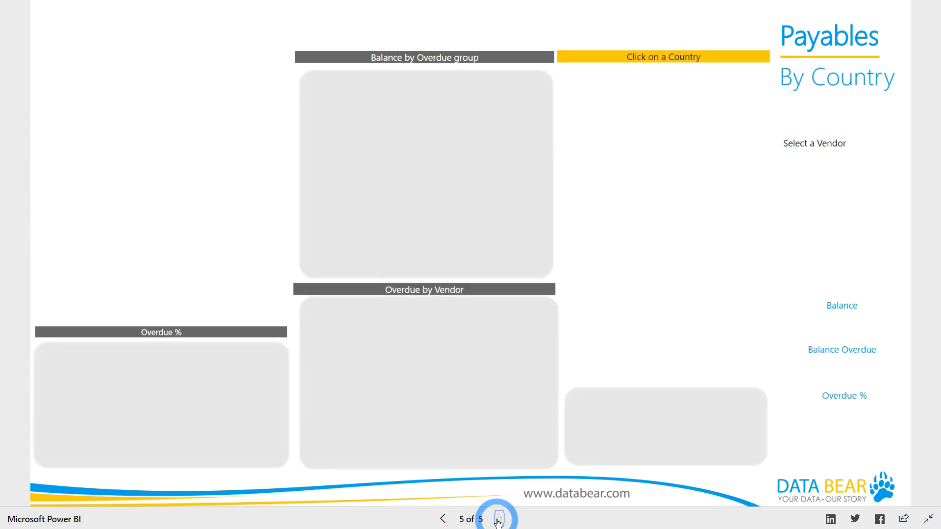
pyautogui.click(498, 518)
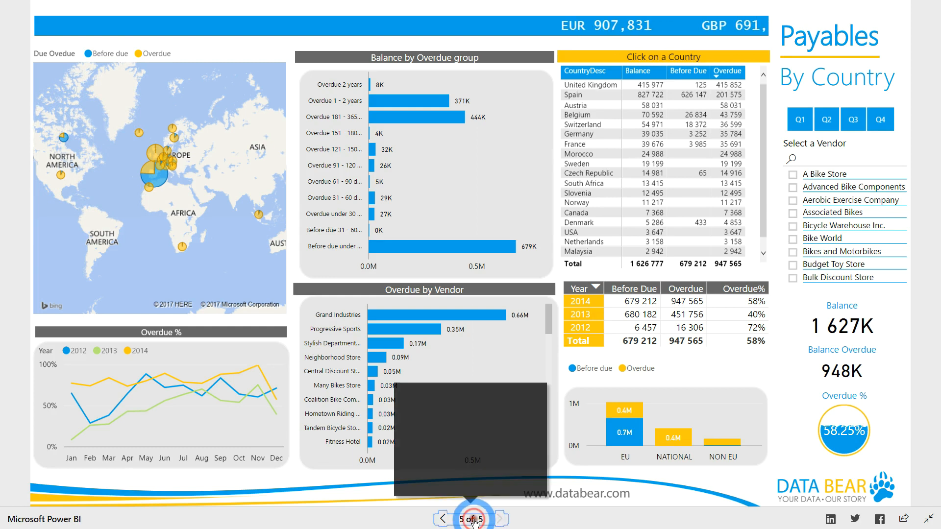
# Step: Jump from the By Country page back to Payables Overview using the page list
pyautogui.click(470, 518)
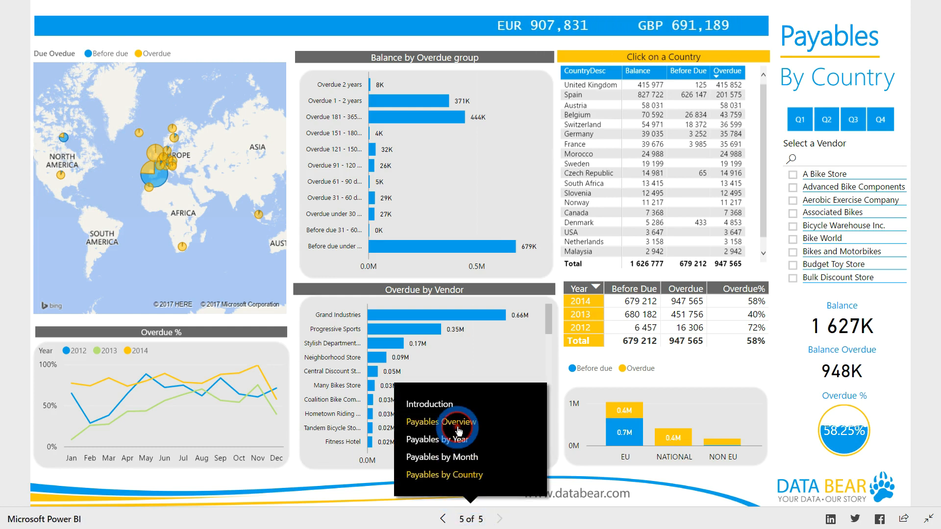
pyautogui.click(440, 421)
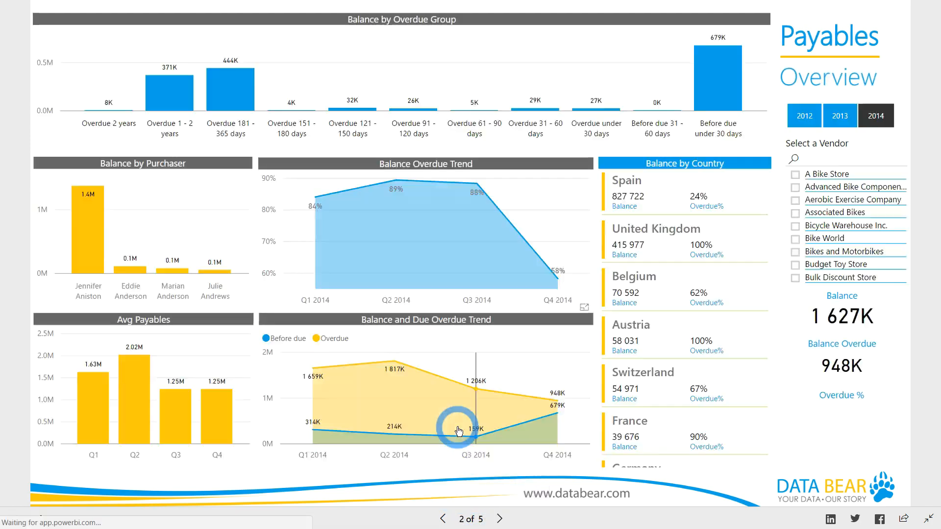
pyautogui.moveTo(459, 430)
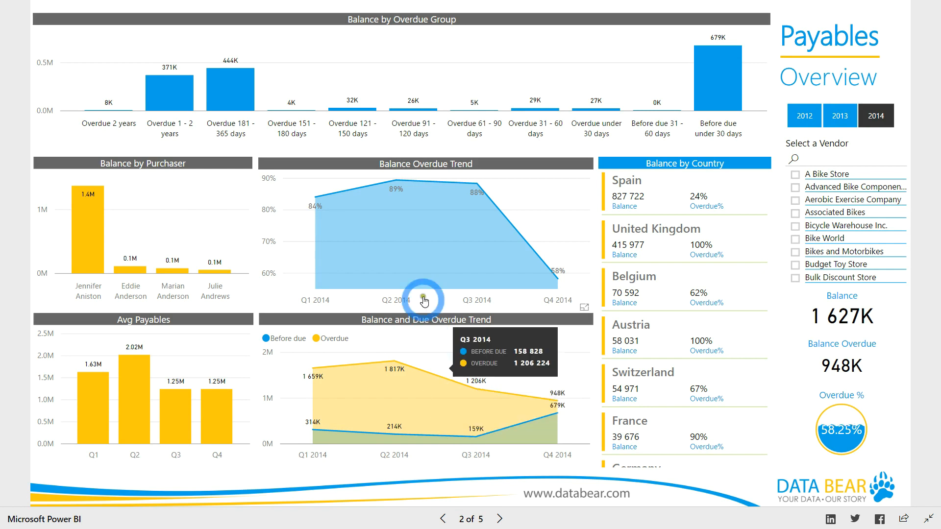
pyautogui.moveTo(484, 261)
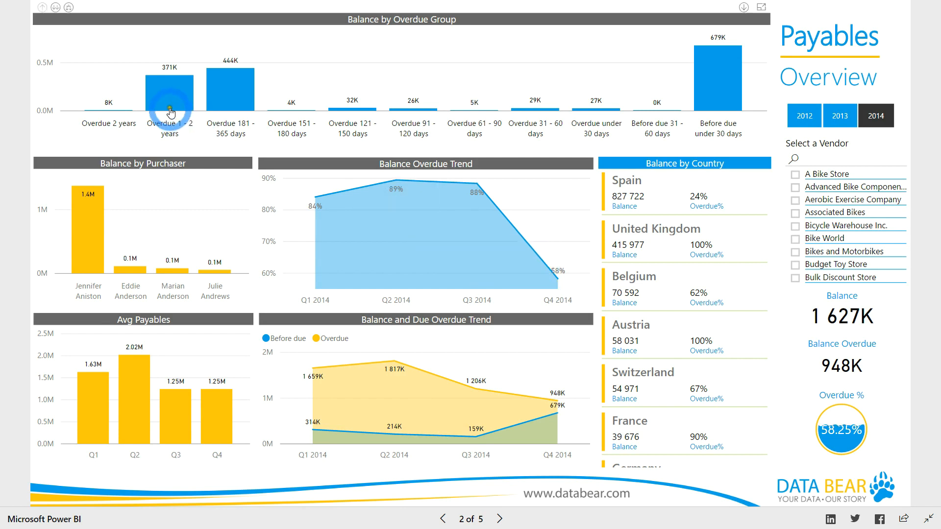
pyautogui.moveTo(229, 90)
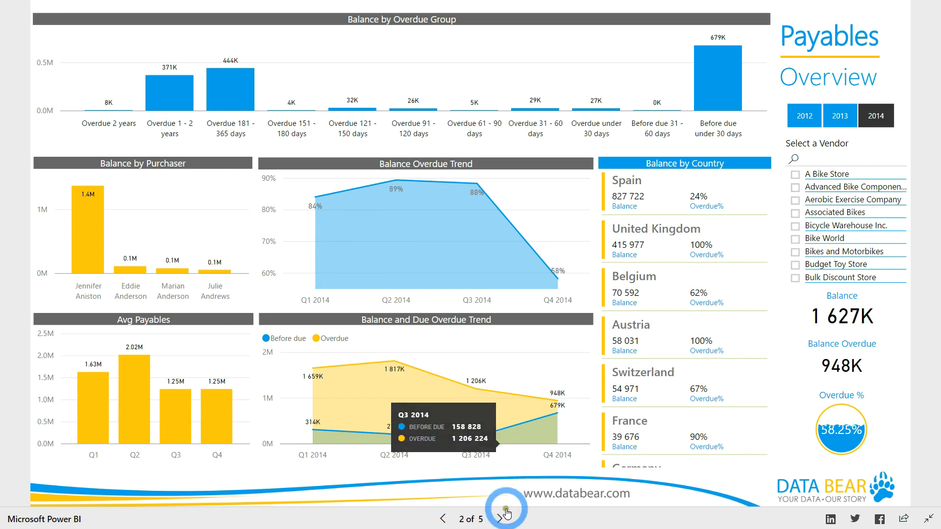
# Step: Page from Payables Overview through By Year and By Month to Payables By Country
pyautogui.click(499, 519)
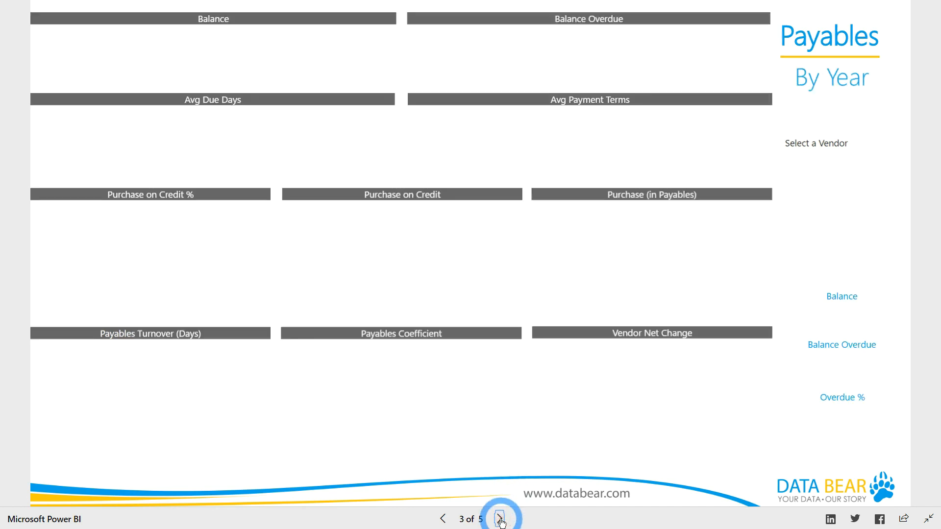
pyautogui.click(499, 519)
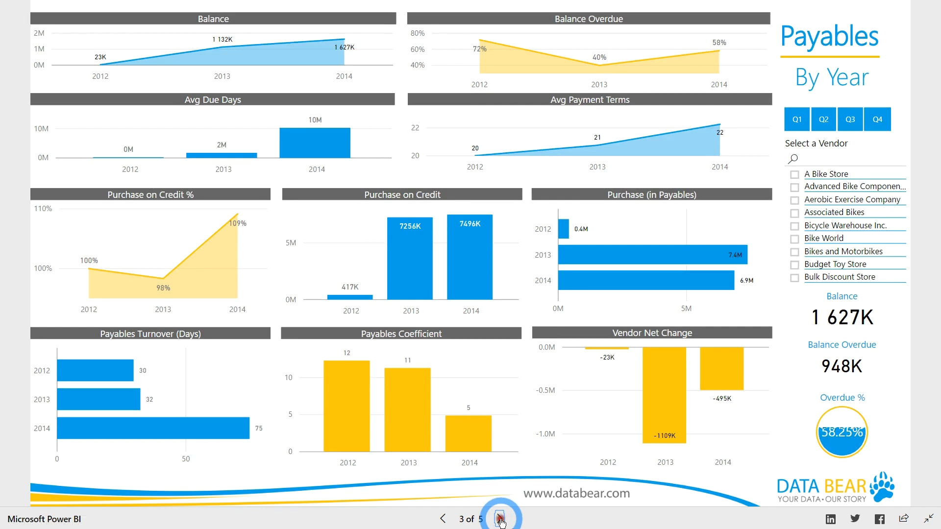
pyautogui.click(500, 519)
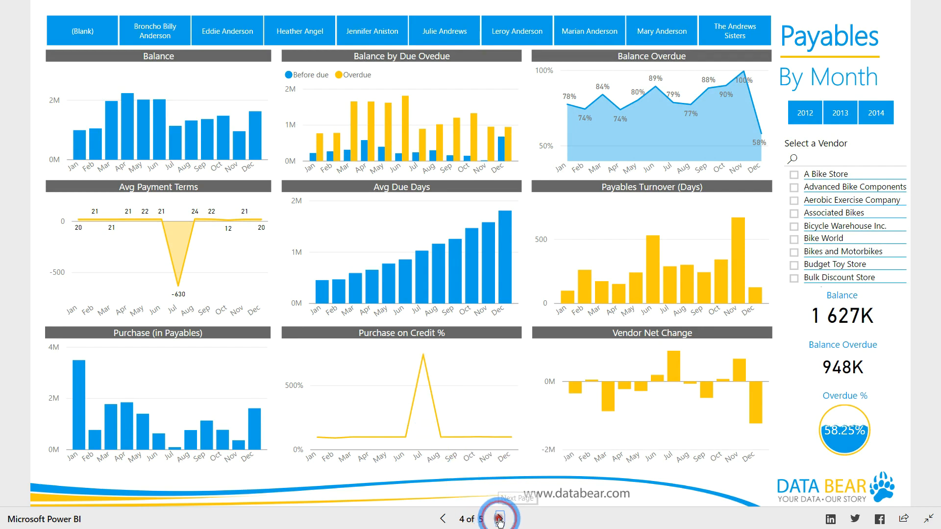
pyautogui.click(499, 519)
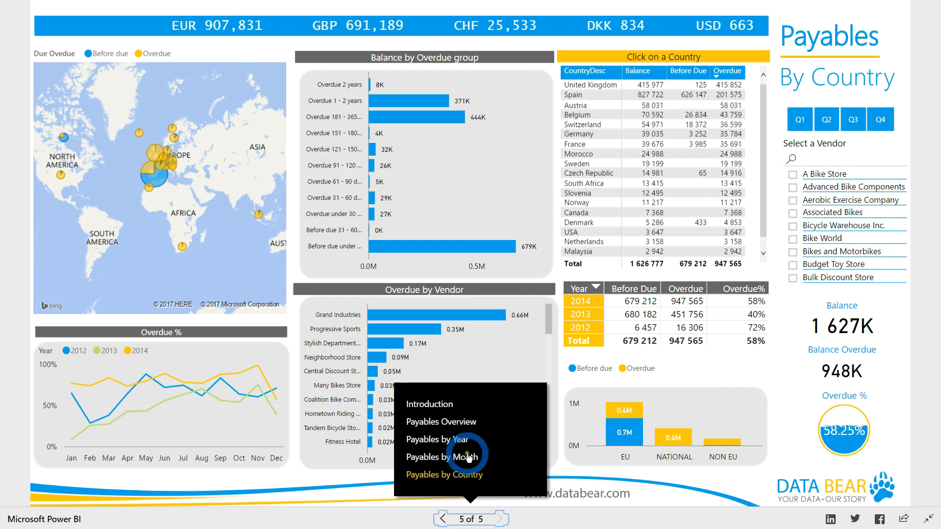
# Step: Pick Payables Overview, page 2 of 5, then reopen the list of report pages
pyautogui.click(441, 421)
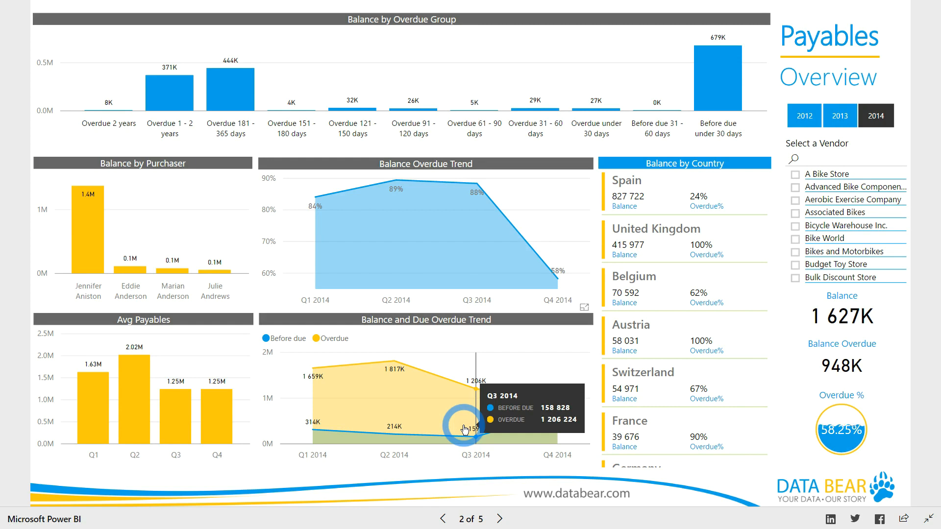
pyautogui.click(469, 519)
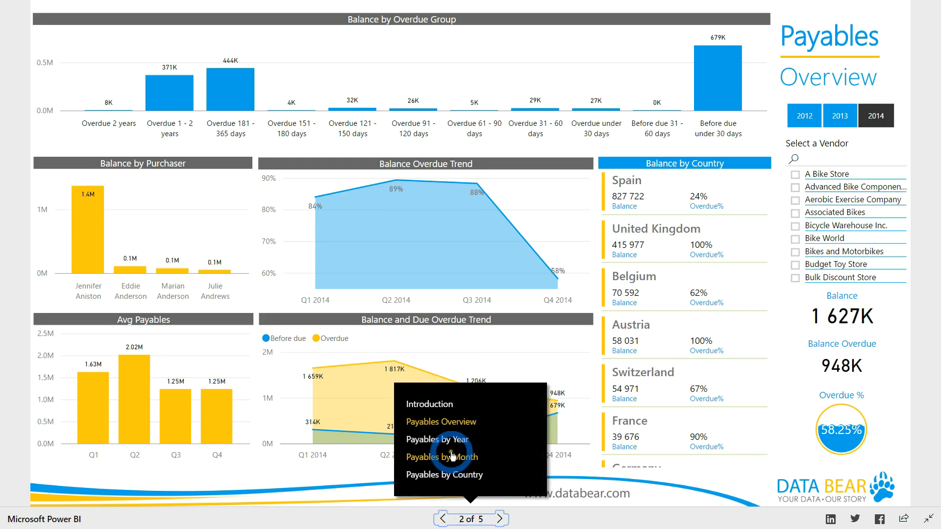
pyautogui.moveTo(449, 457)
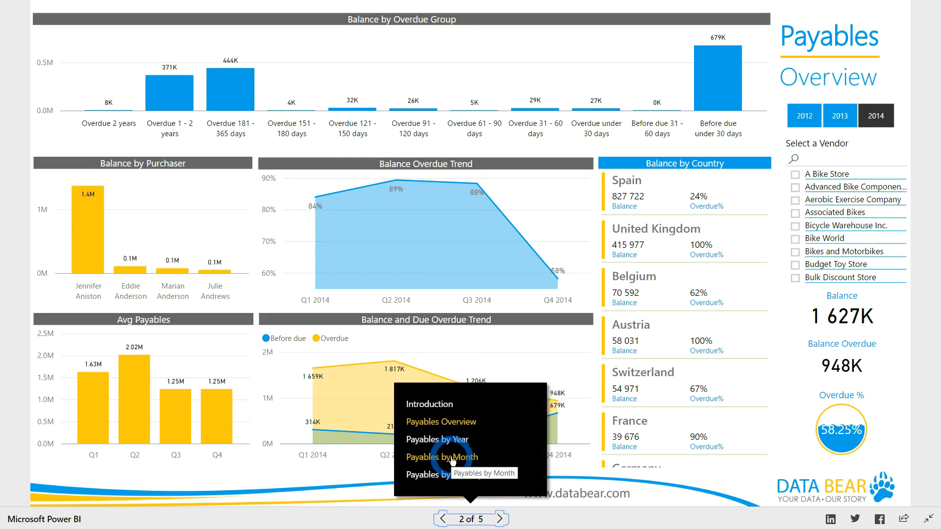
pyautogui.moveTo(447, 474)
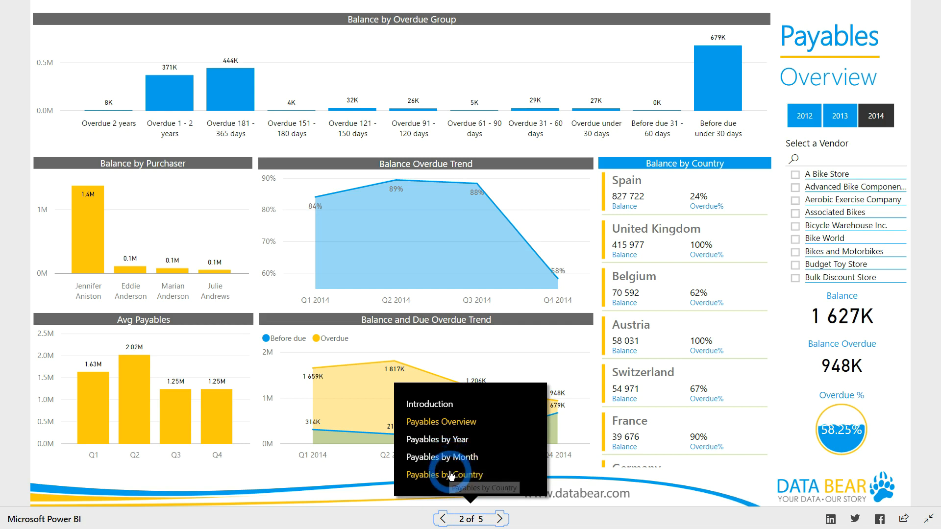
# Step: Open Payables By Country, toggle United Kingdom, then filter to Overdue 1 - 2 years (371K)
pyautogui.click(444, 474)
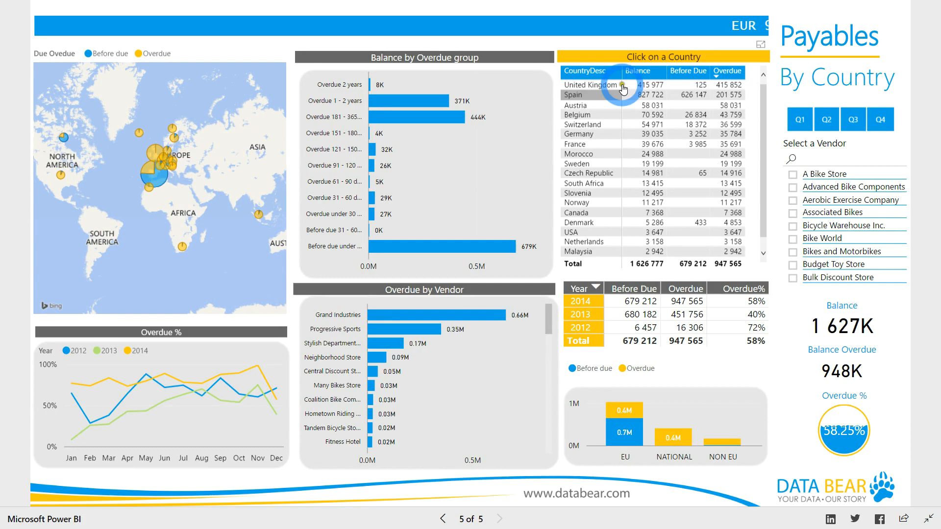
pyautogui.click(590, 85)
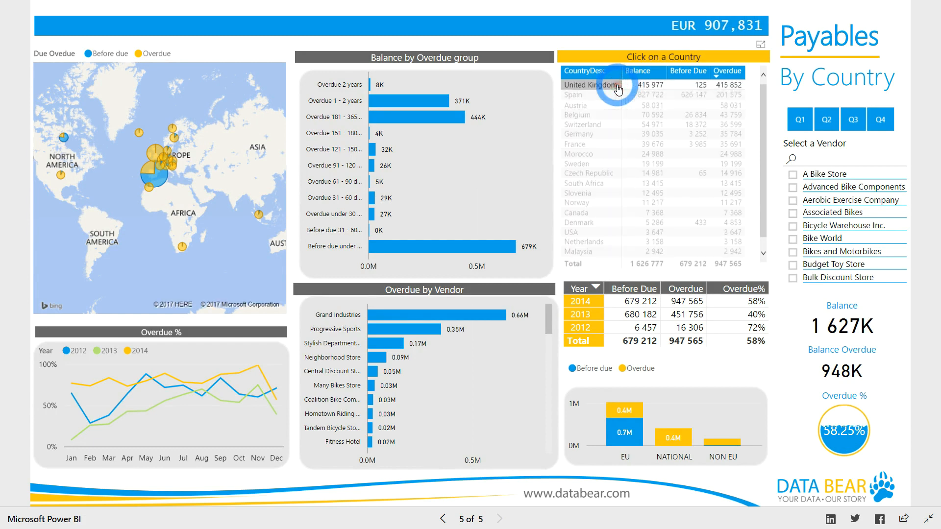
pyautogui.click(590, 84)
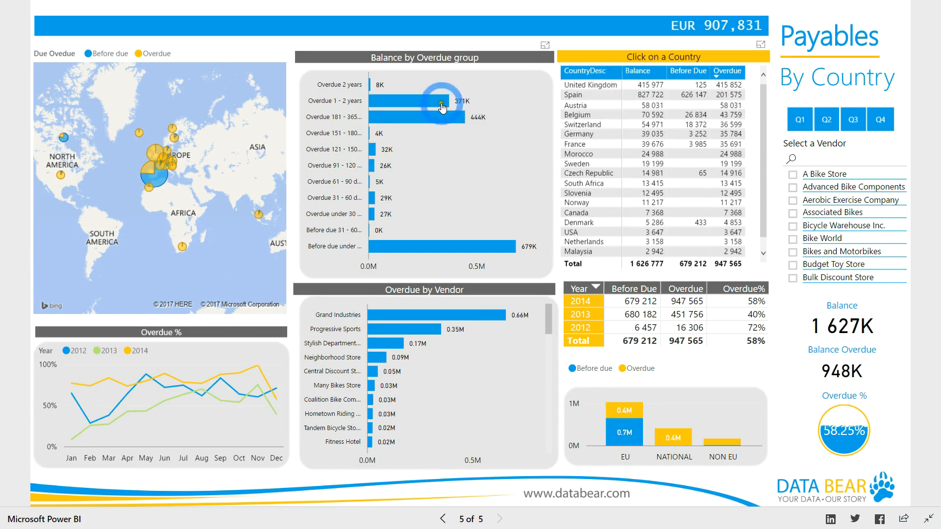
pyautogui.click(416, 117)
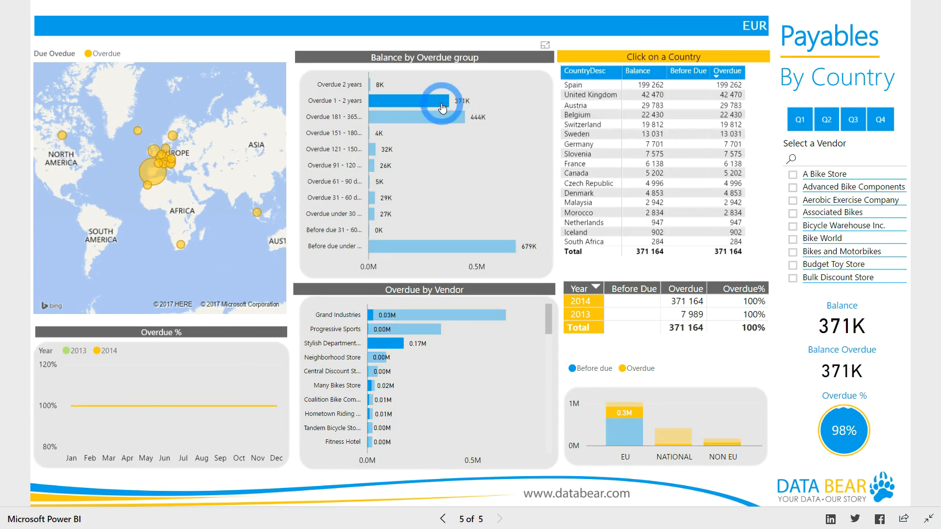